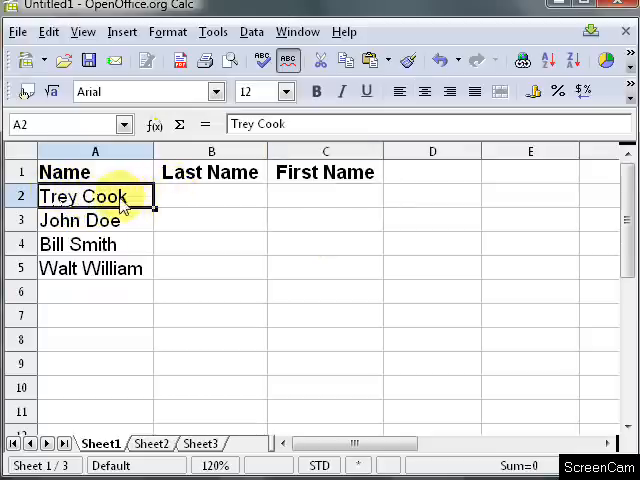
# Settle on the first row's First Name cell C2 as the target for the formula
pyautogui.click(210, 196)
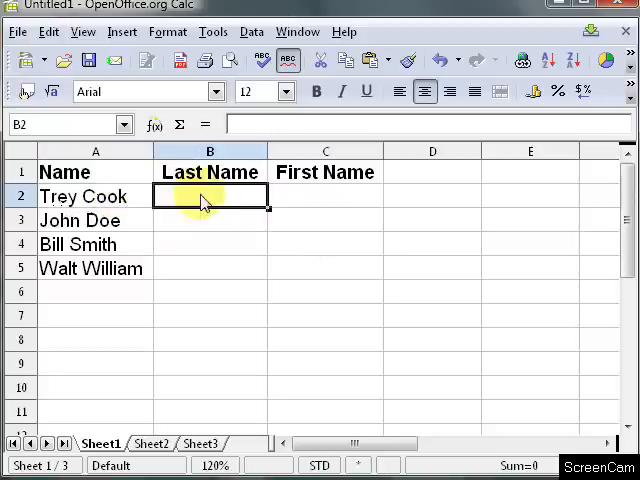
pyautogui.click(324, 196)
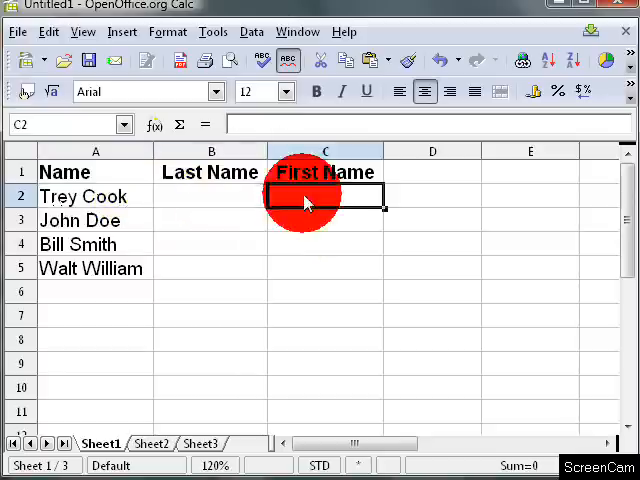
pyautogui.click(210, 152)
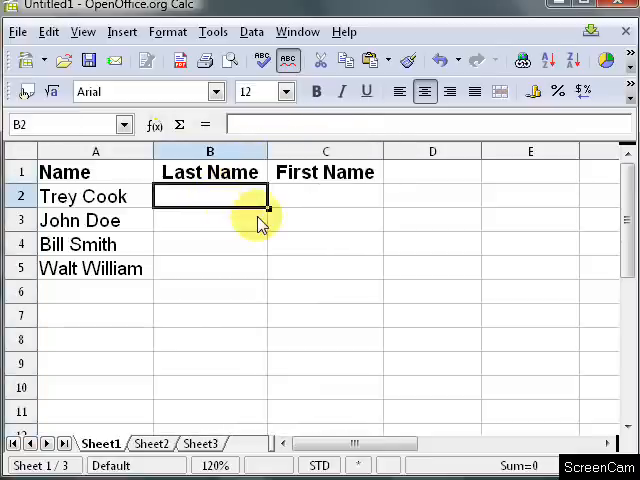
pyautogui.click(324, 196)
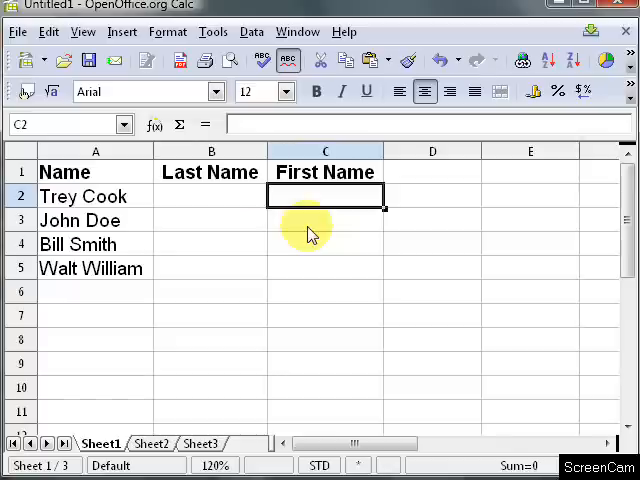
# Enter =LEFT(A2;FIND(" ";A2)-1) in C2 so it shows Trey
pyautogui.write('lef')
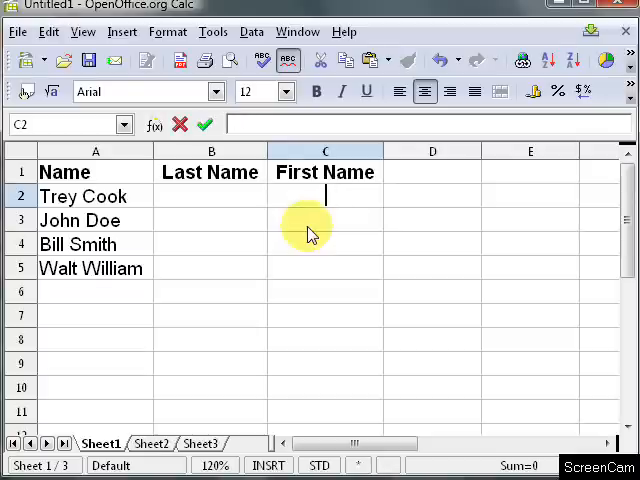
pyautogui.write('=lef')
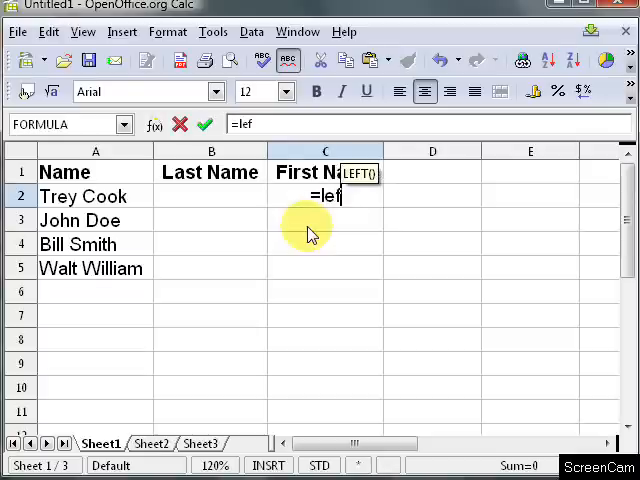
pyautogui.write('t(')
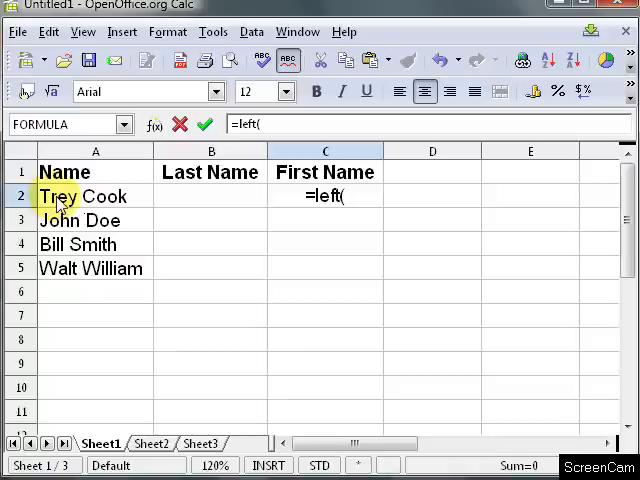
pyautogui.click(96, 196)
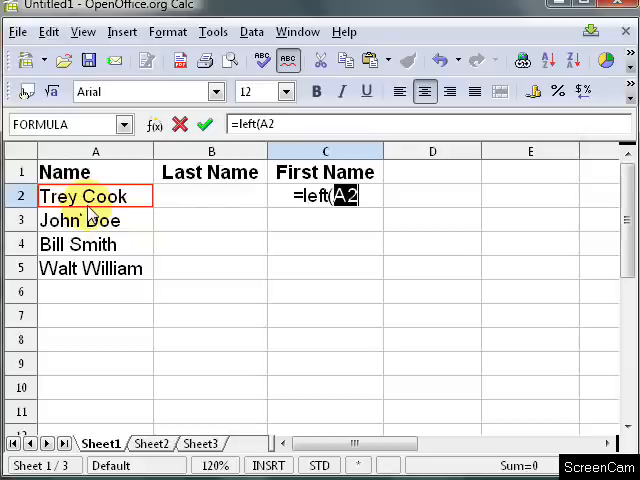
pyautogui.write(';')
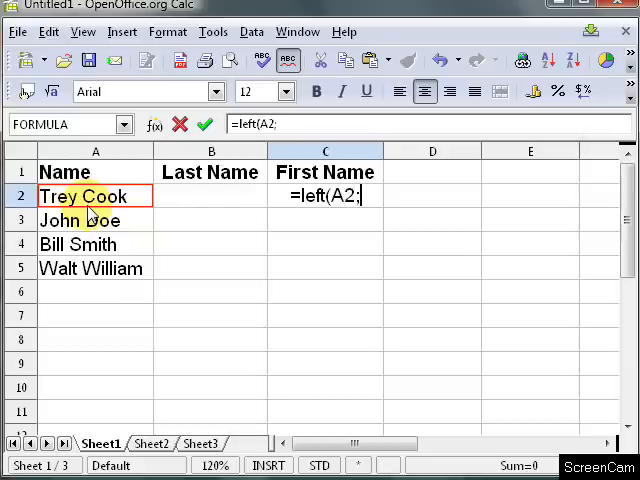
pyautogui.write('find')
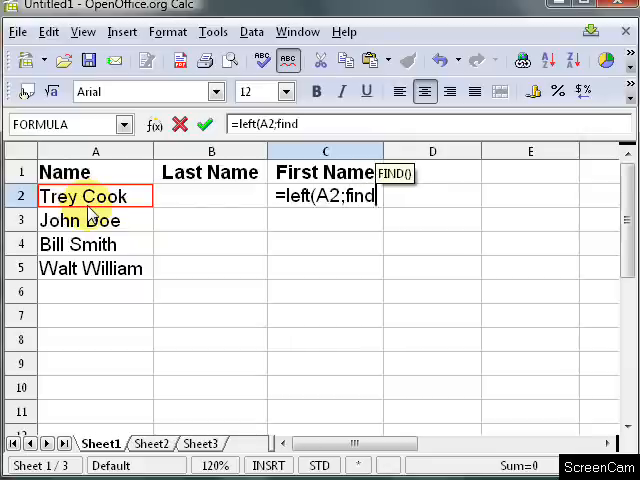
pyautogui.write('(')
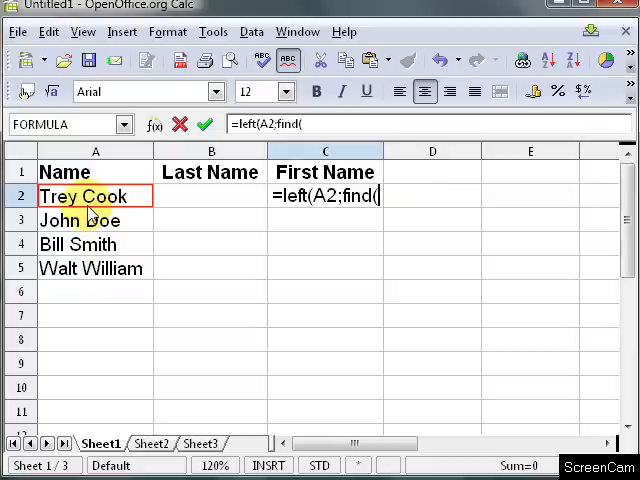
pyautogui.write('"')
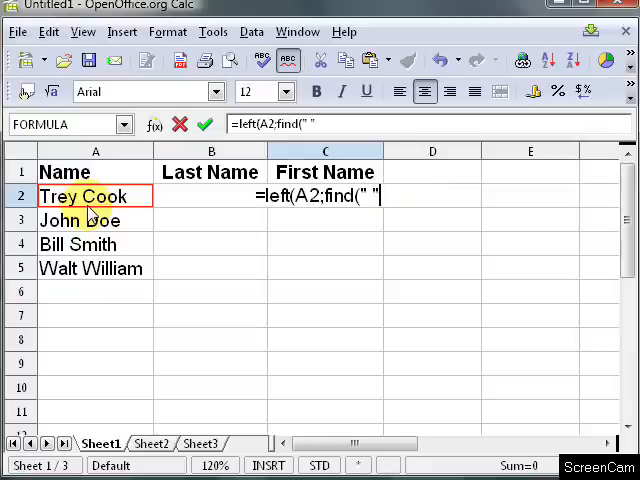
pyautogui.write(';A2')
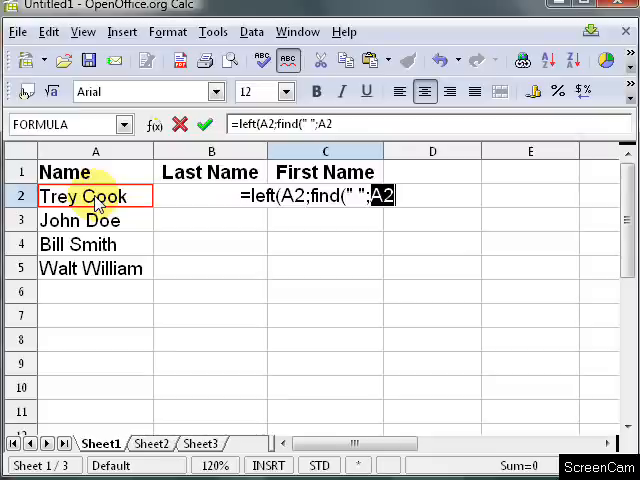
pyautogui.write(')')
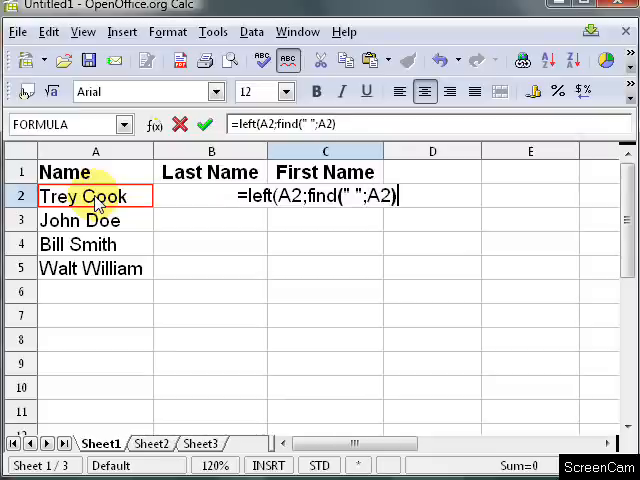
pyautogui.write('-1)')
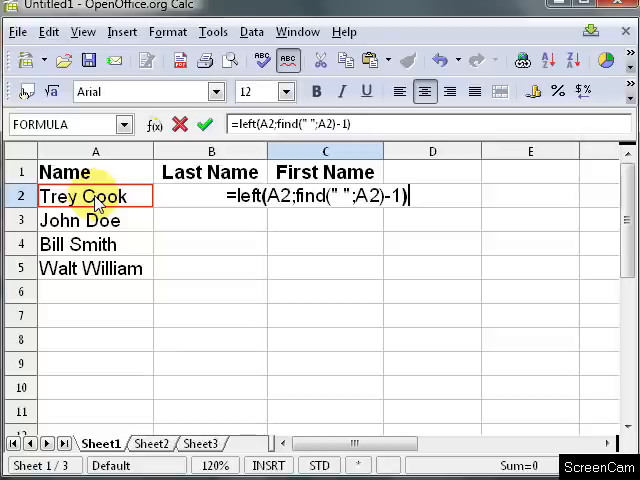
pyautogui.press('Return')
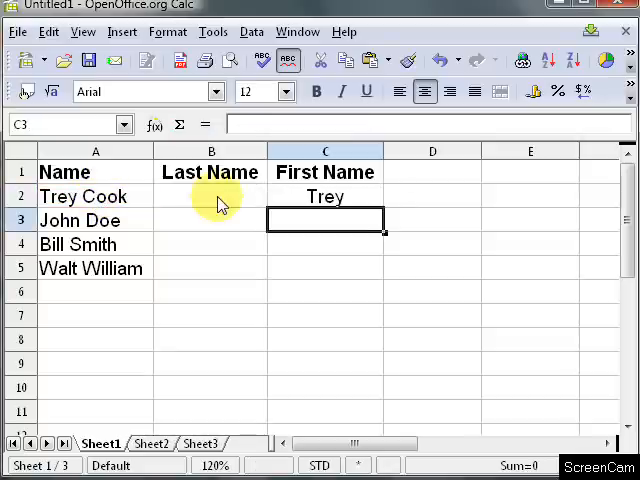
# Enter =RIGHT(A2;LEN(A2)-FIND(" ";A2)) in B2 so it shows Cook
pyautogui.click(210, 196)
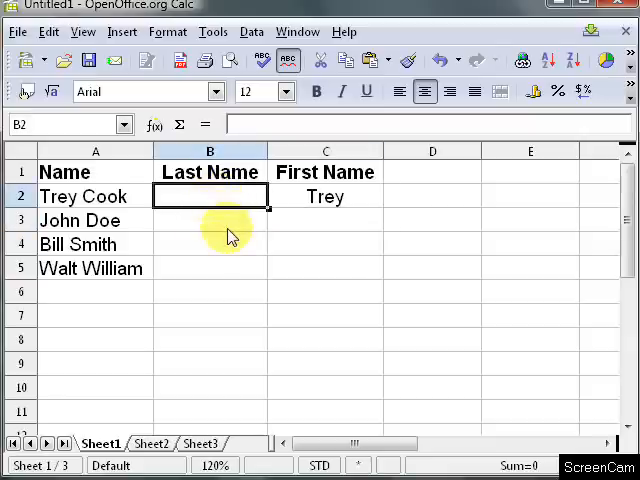
pyautogui.write('=')
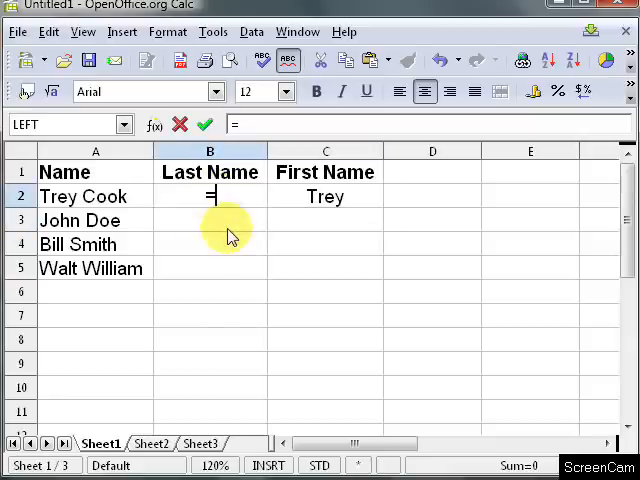
pyautogui.write('right')
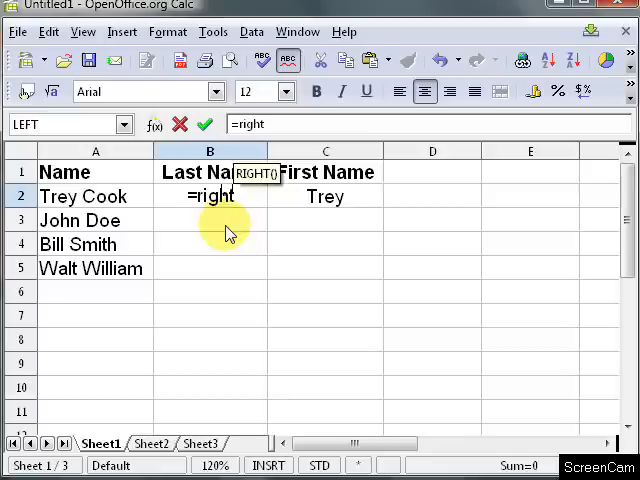
pyautogui.write('(')
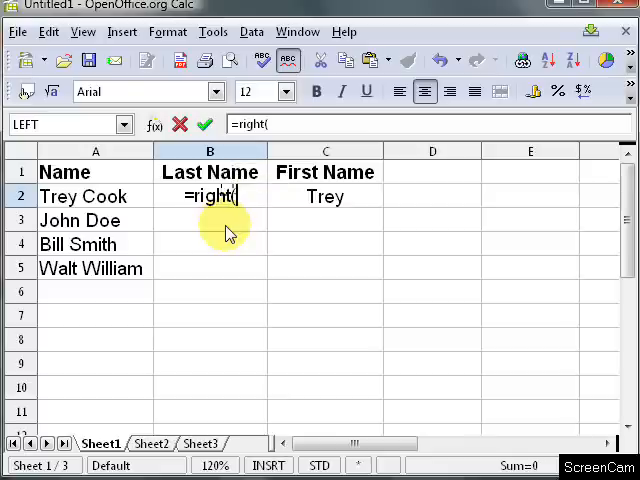
pyautogui.click(96, 196)
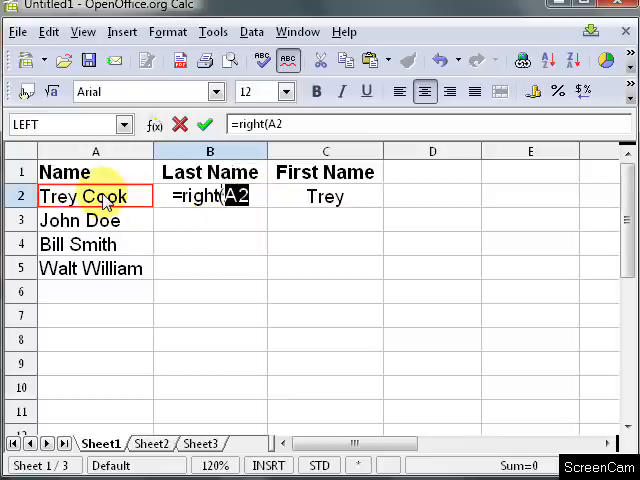
pyautogui.write(';')
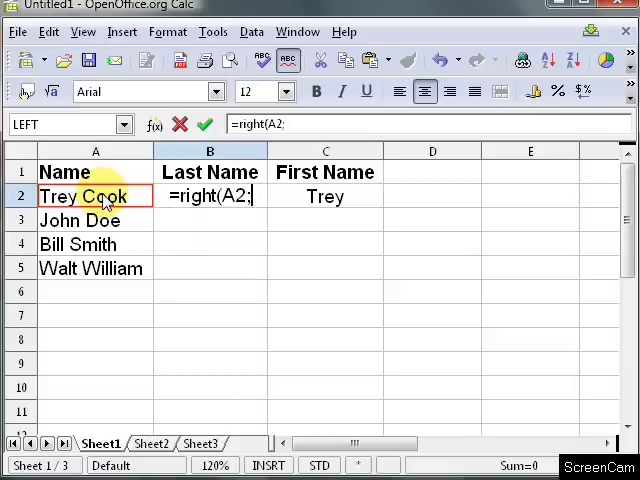
pyautogui.write('len')
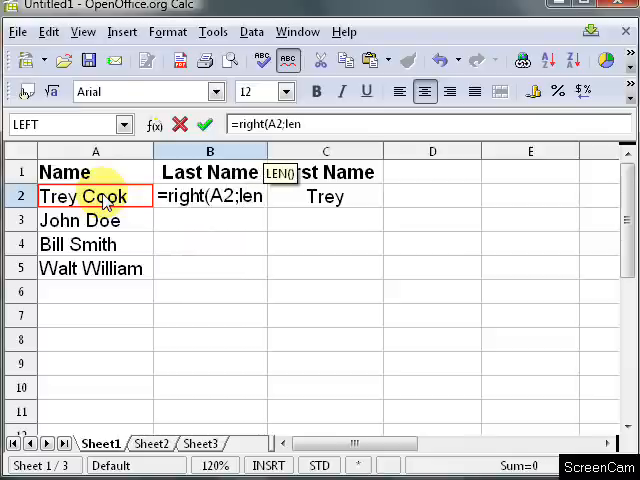
pyautogui.write('(a2')
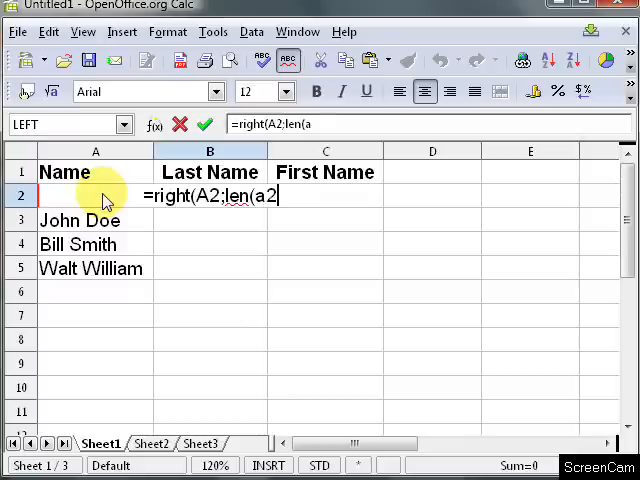
pyautogui.write(')')
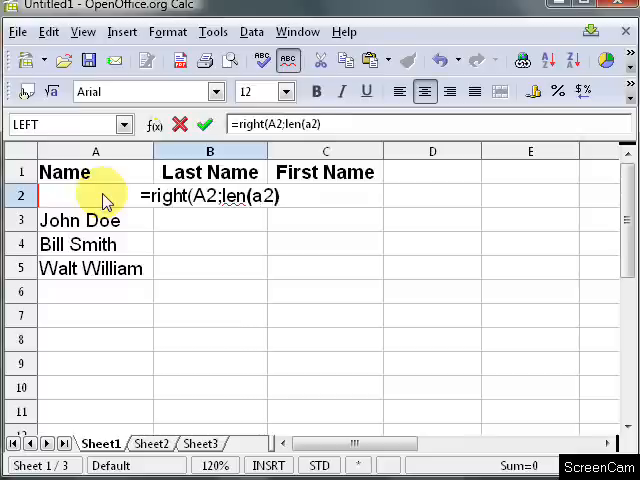
pyautogui.write('-f')
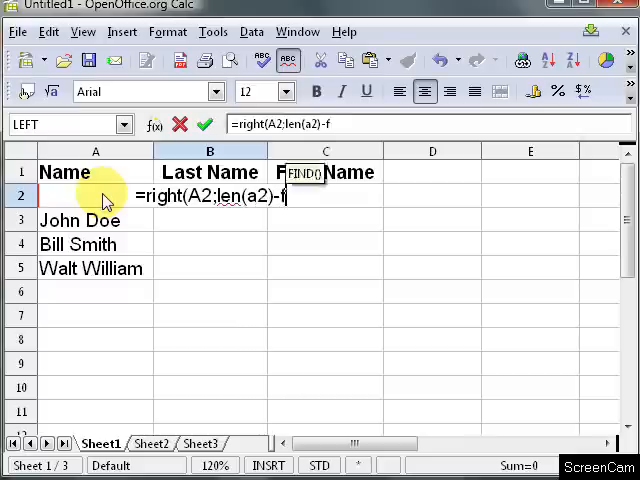
pyautogui.write('ind')
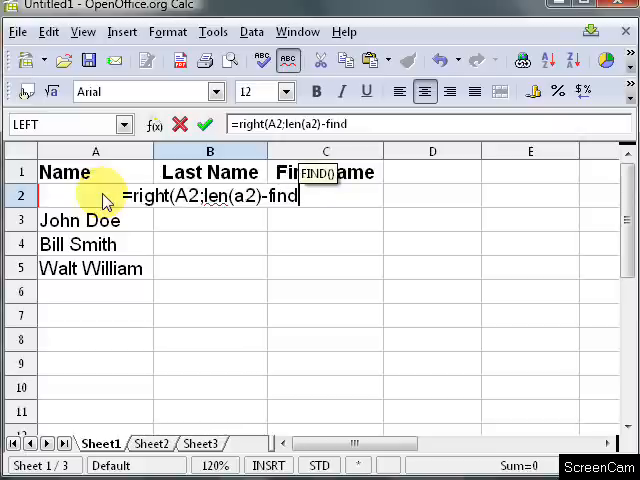
pyautogui.write('(')
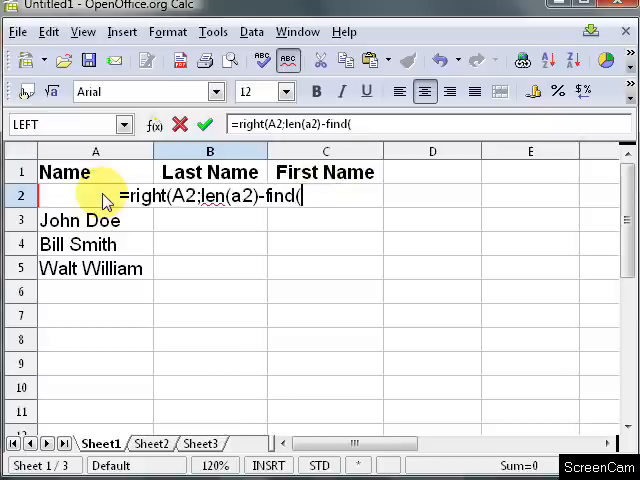
pyautogui.write('" "')
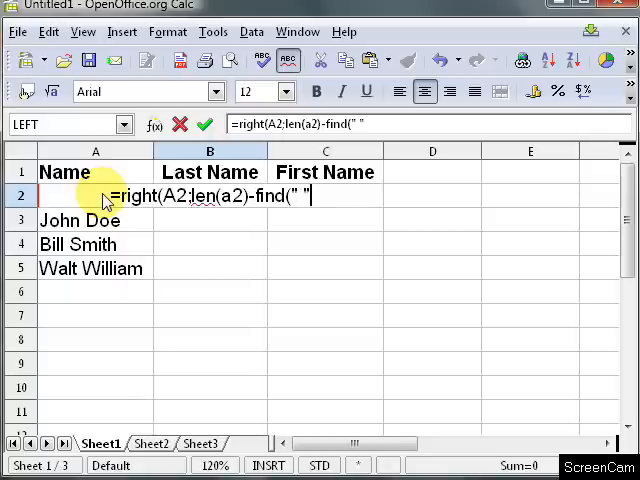
pyautogui.write('";a2')
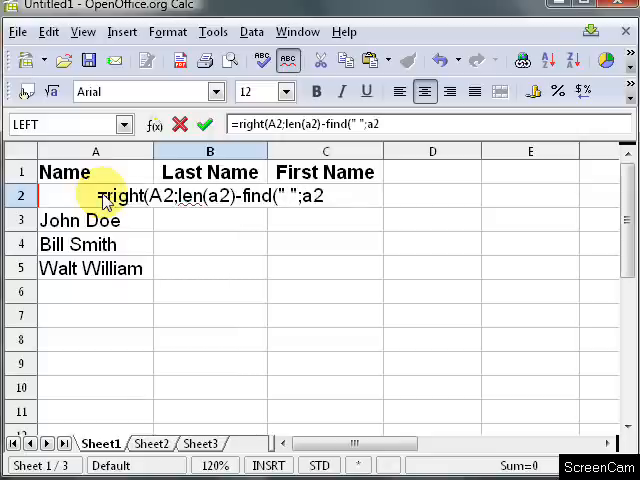
pyautogui.write(')')
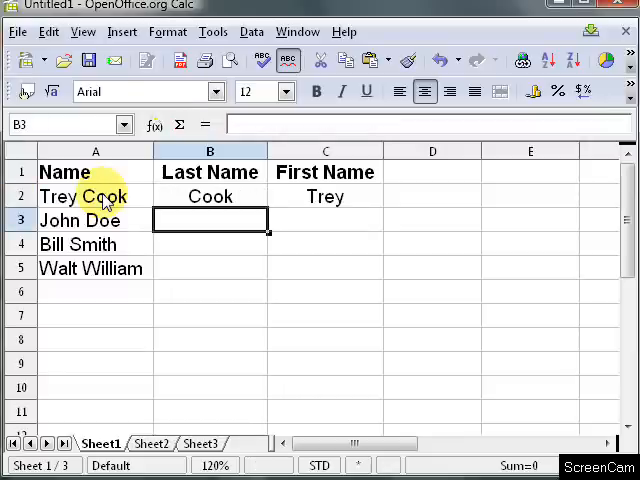
pyautogui.click(210, 196)
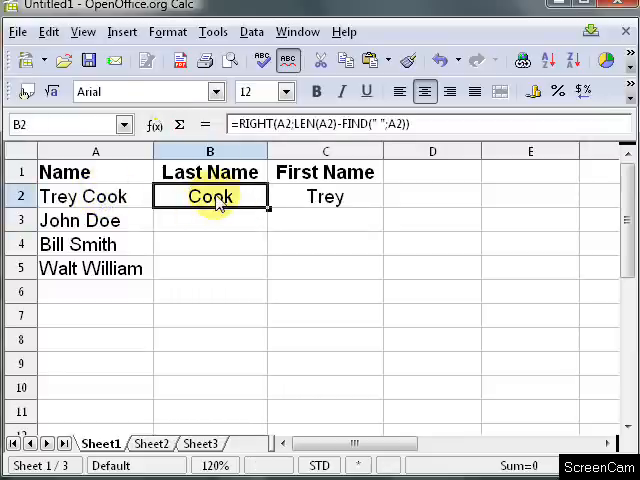
pyautogui.click(324, 196)
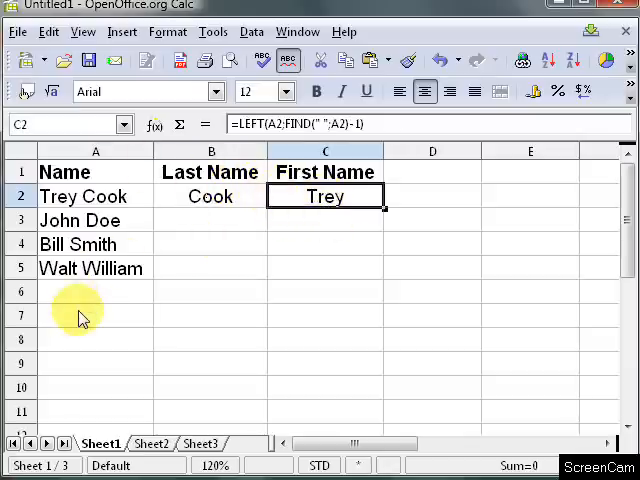
pyautogui.click(96, 316)
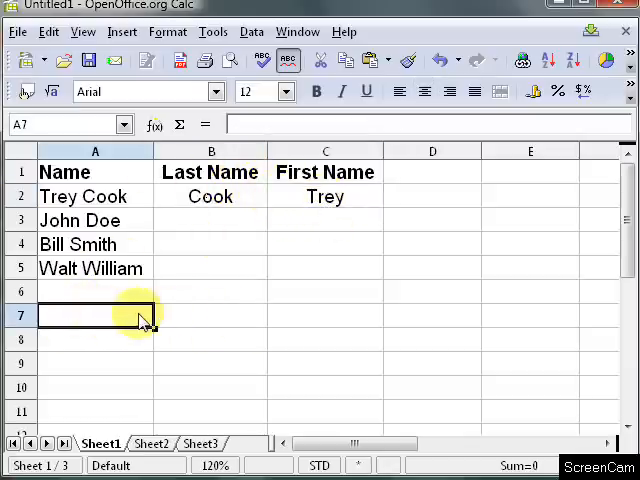
pyautogui.click(324, 196)
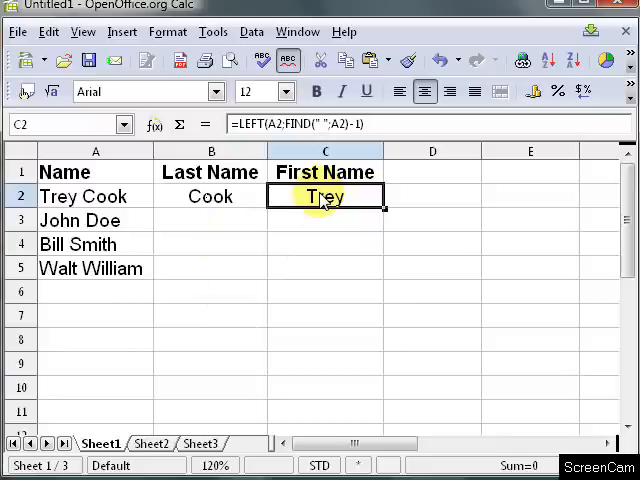
pyautogui.click(96, 316)
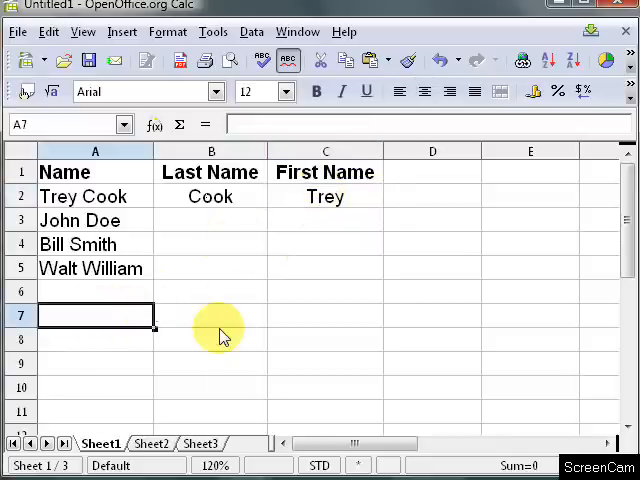
# Enter =FORMULA(C2) in A7 to display the LEFT/FIND formula as text
pyautogui.write('=')
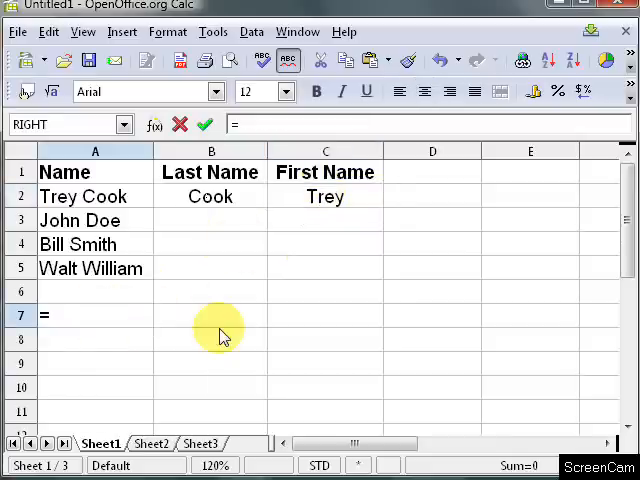
pyautogui.write('formula')
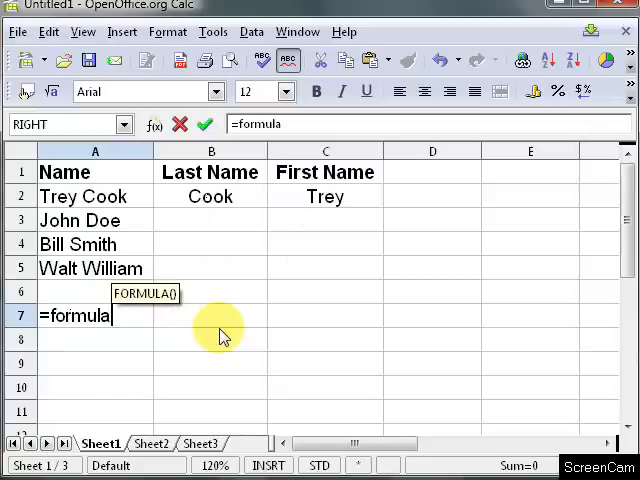
pyautogui.write('(c2)')
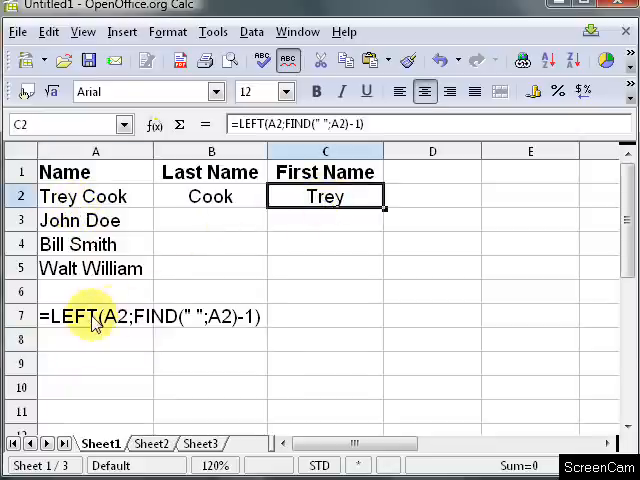
pyautogui.click(150, 316)
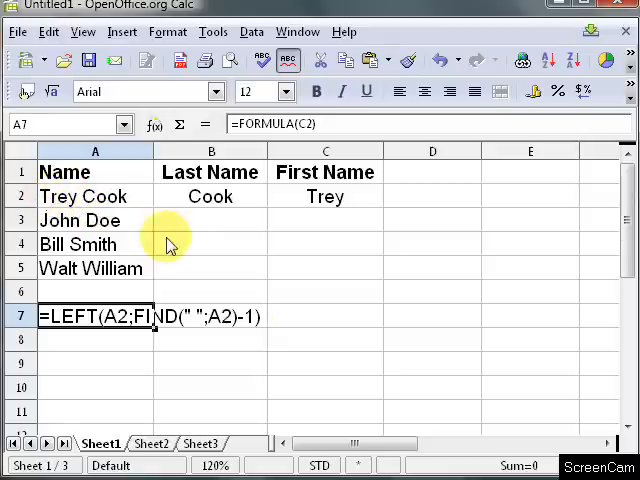
# Enter =FORMULA(B2) in A8 to display the RIGHT/LEN/FIND formula as text
pyautogui.click(210, 196)
pyautogui.write('=')
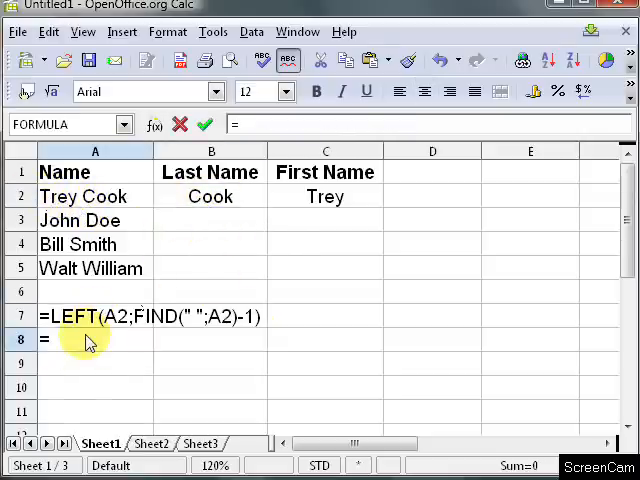
pyautogui.write('formula(')
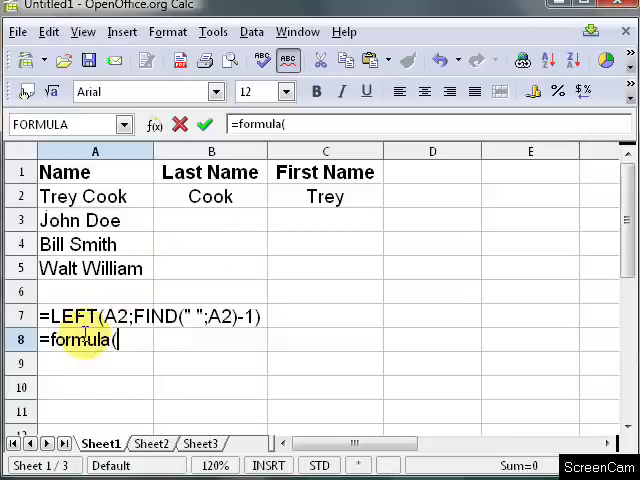
pyautogui.write('b2')
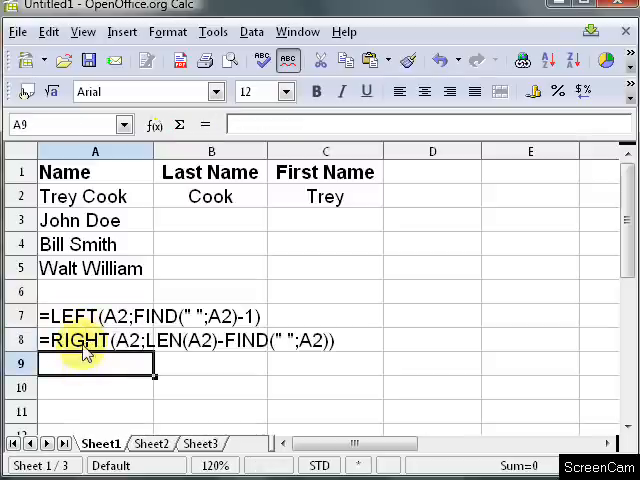
pyautogui.moveTo(144, 196)
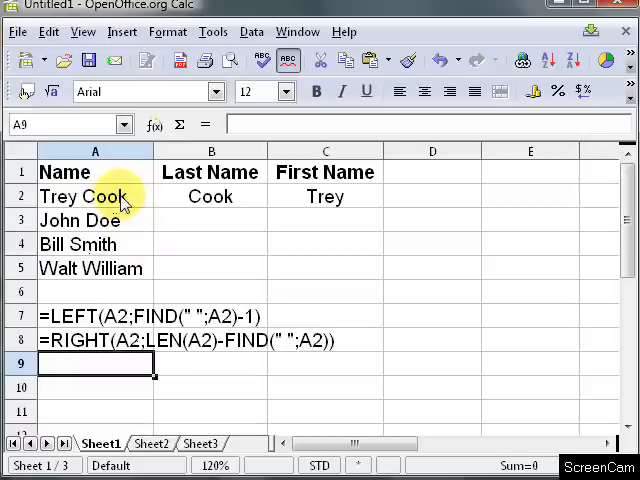
pyautogui.moveTo(124, 210)
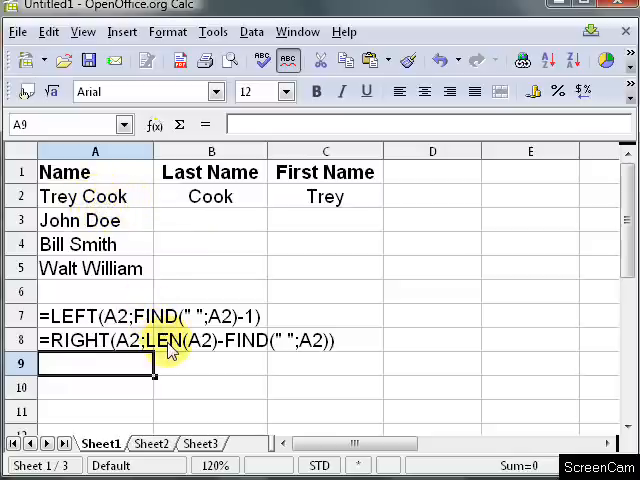
pyautogui.moveTo(182, 348)
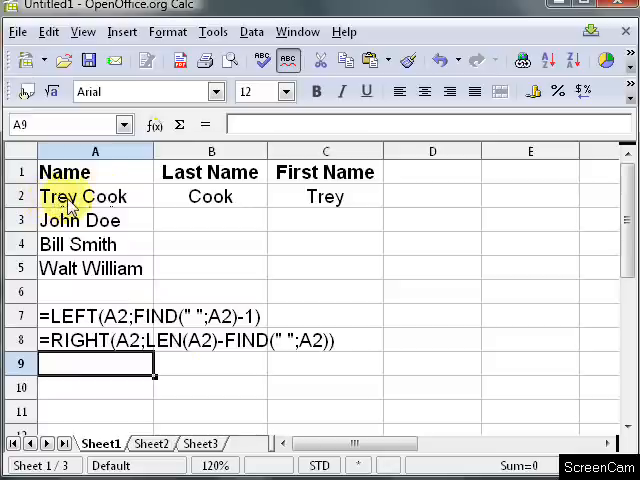
pyautogui.moveTo(78, 200)
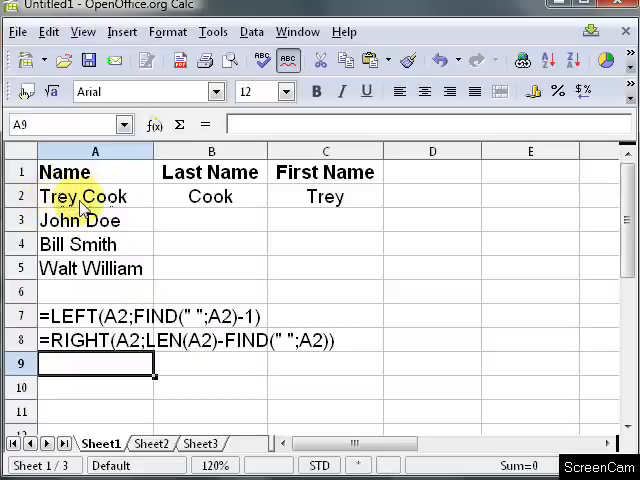
pyautogui.moveTo(104, 200)
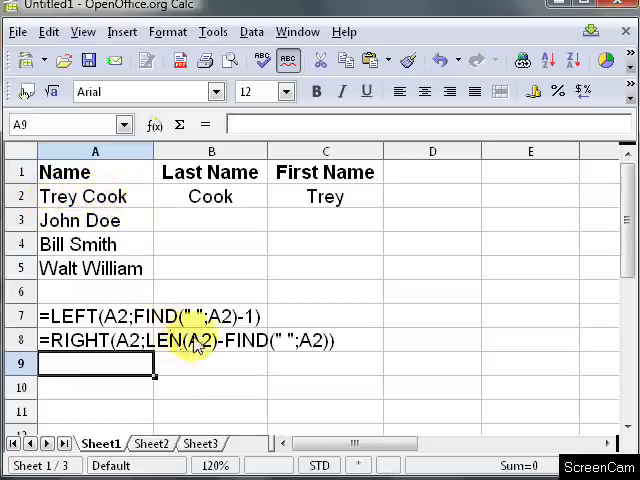
pyautogui.moveTo(218, 346)
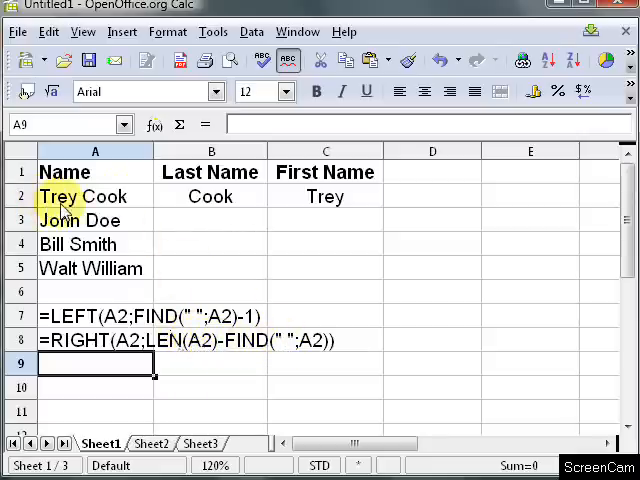
pyautogui.moveTo(78, 204)
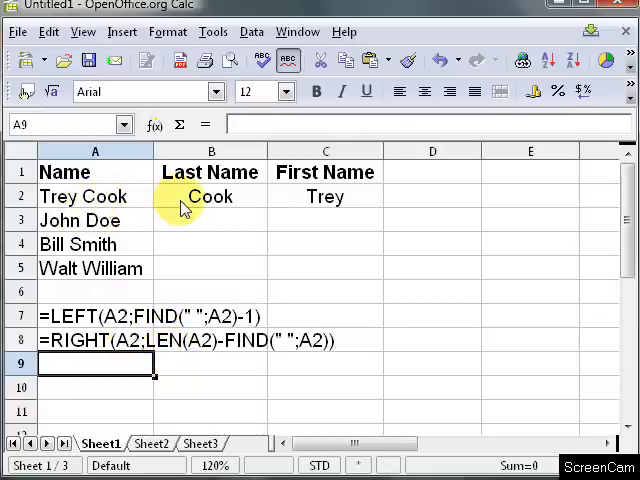
# Paste the B2:C2 formulas into B3:C5, splitting Doe/John, Smith/Bill, William/Walt
pyautogui.click(210, 196)
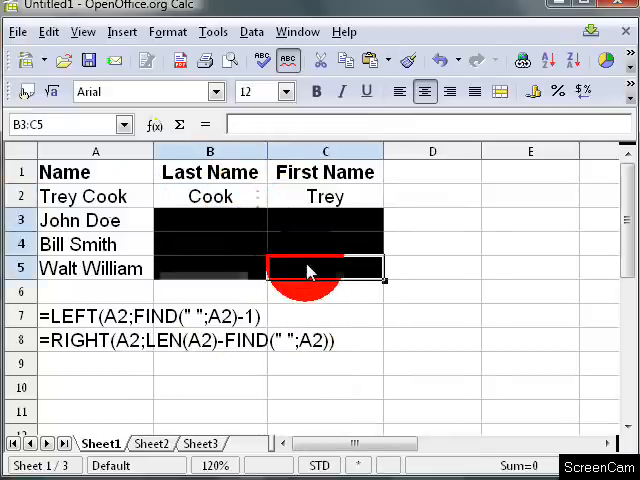
pyautogui.rightClick(310, 270)
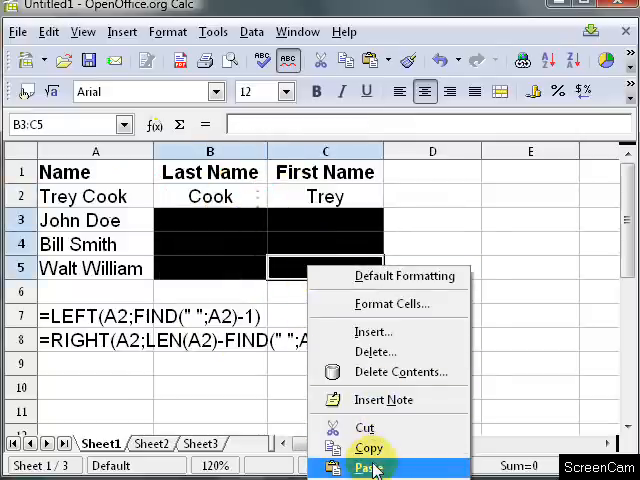
pyautogui.click(370, 468)
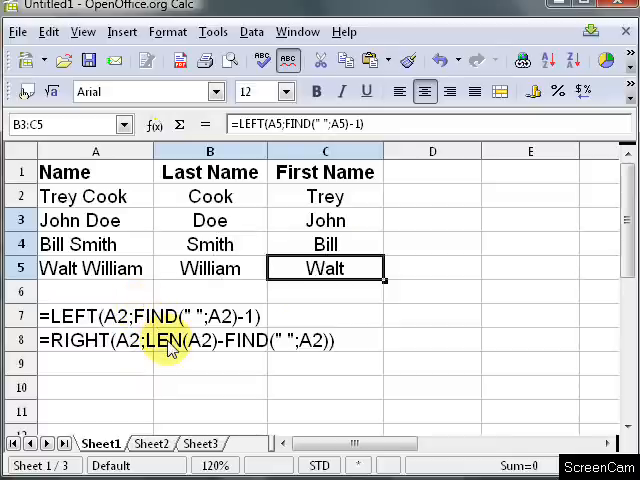
pyautogui.moveTo(290, 378)
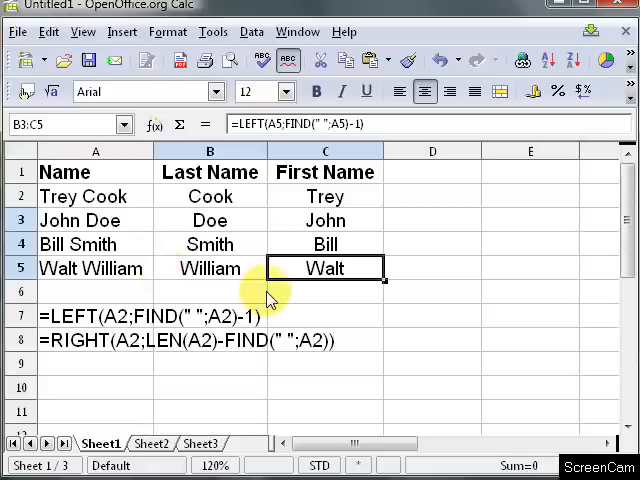
pyautogui.moveTo(204, 196)
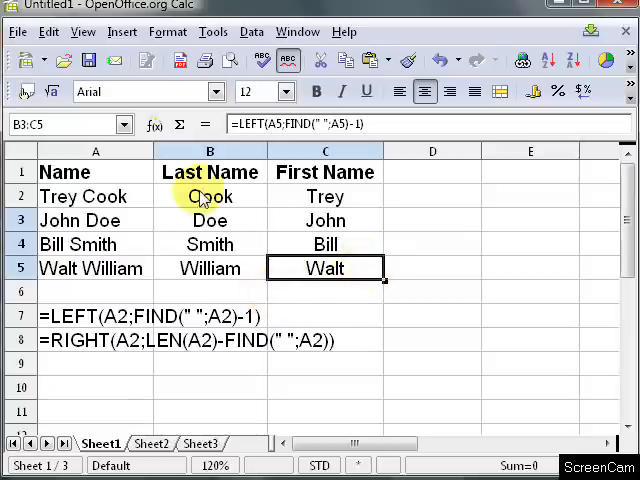
pyautogui.moveTo(164, 292)
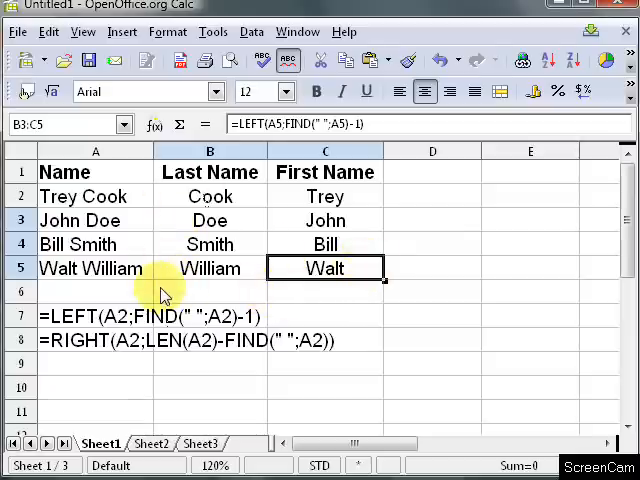